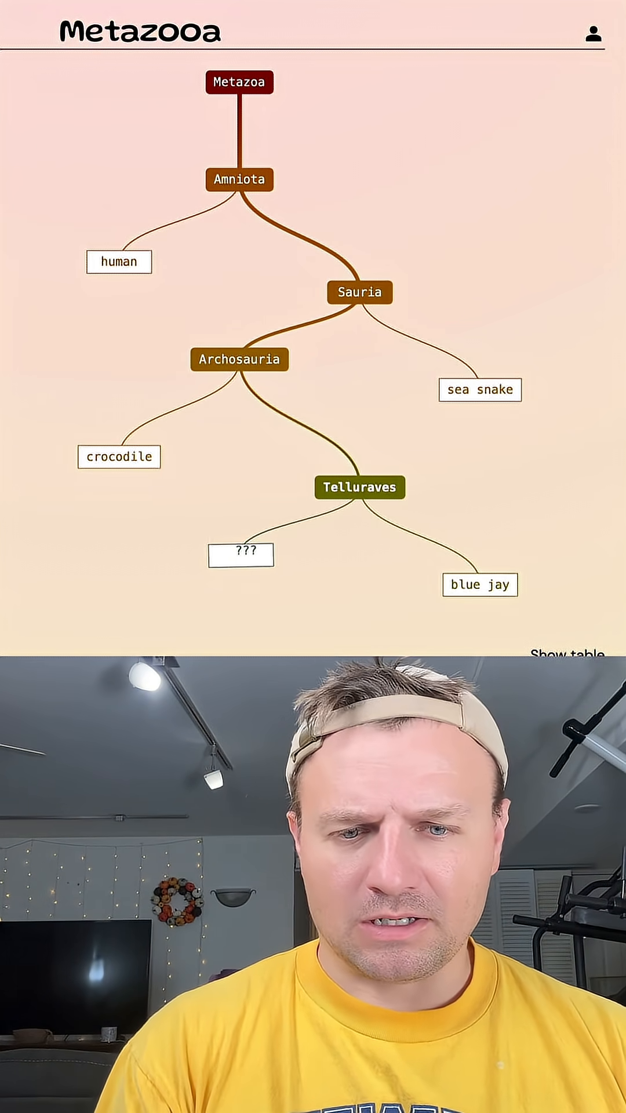
Step: Submit 'bald eagle' as the mystery animal, then dismiss the 'You win!' dialog to view the completed tree
left_click(241, 555)
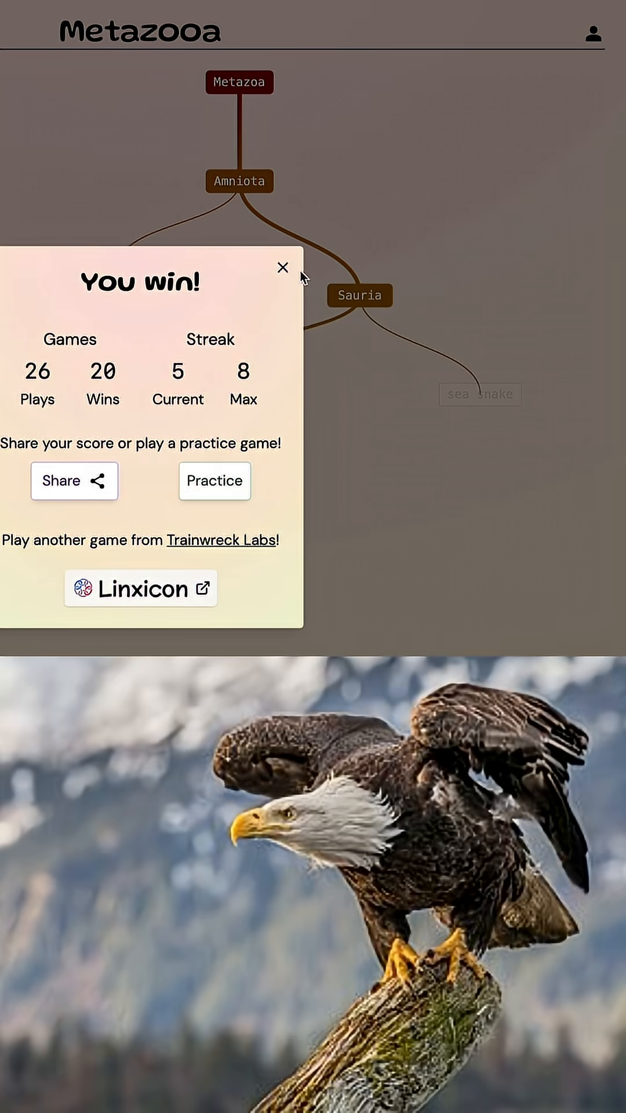
left_click(283, 268)
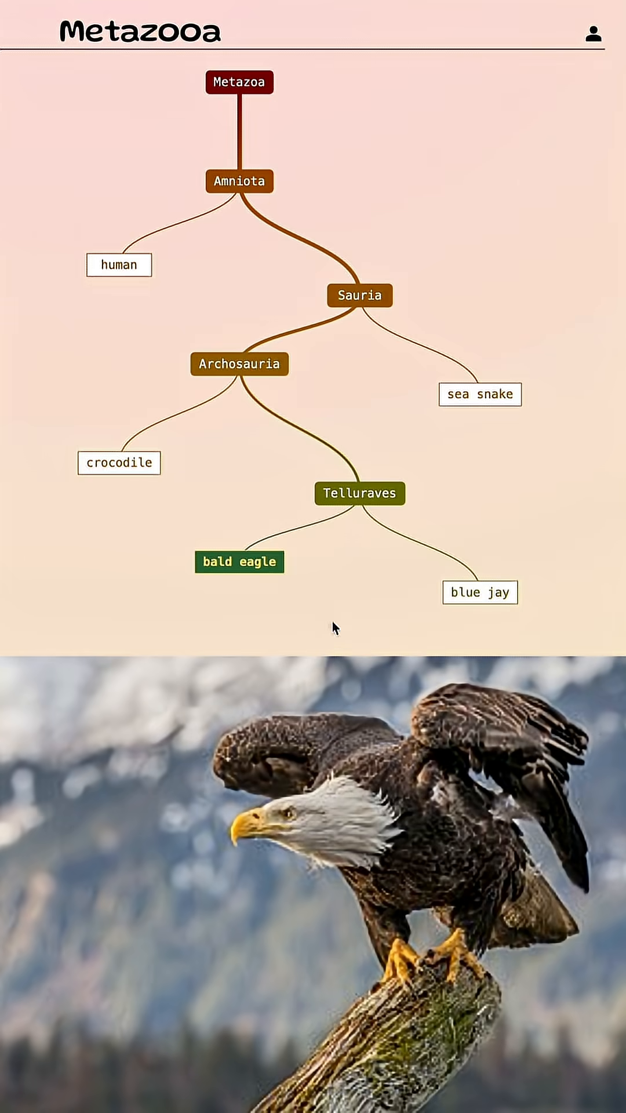